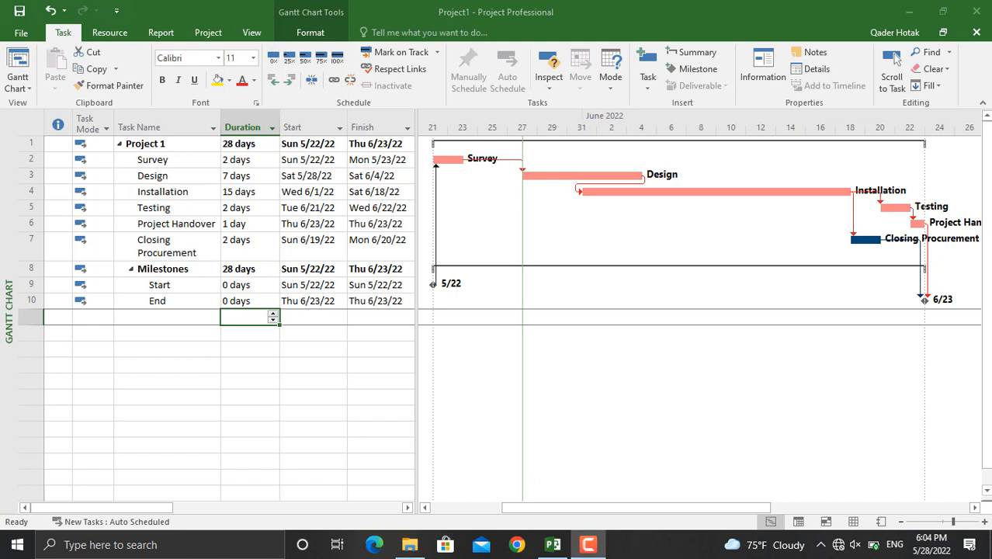
mouse_move(587, 326)
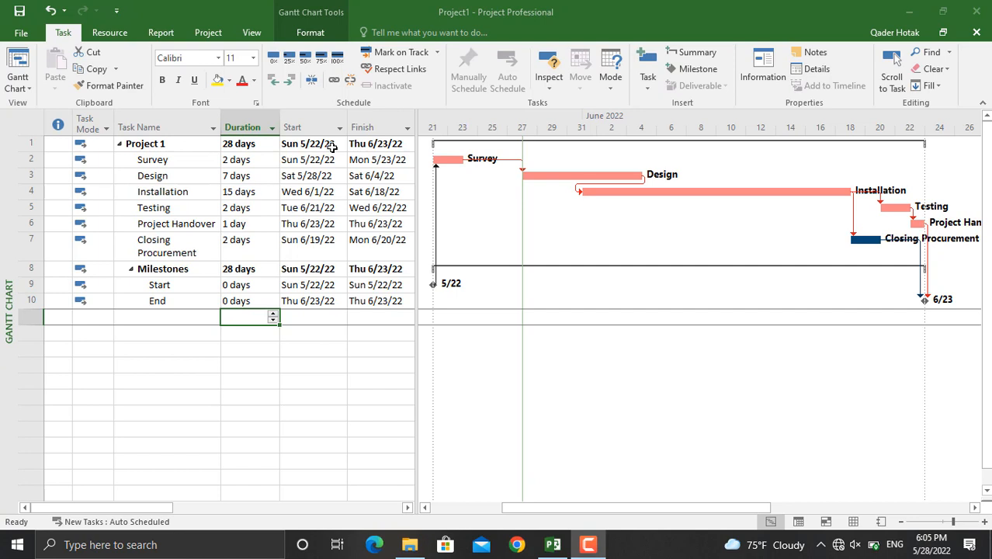
Move the project to a new start date of 7/1/22 via Move Project.
left_click(208, 33)
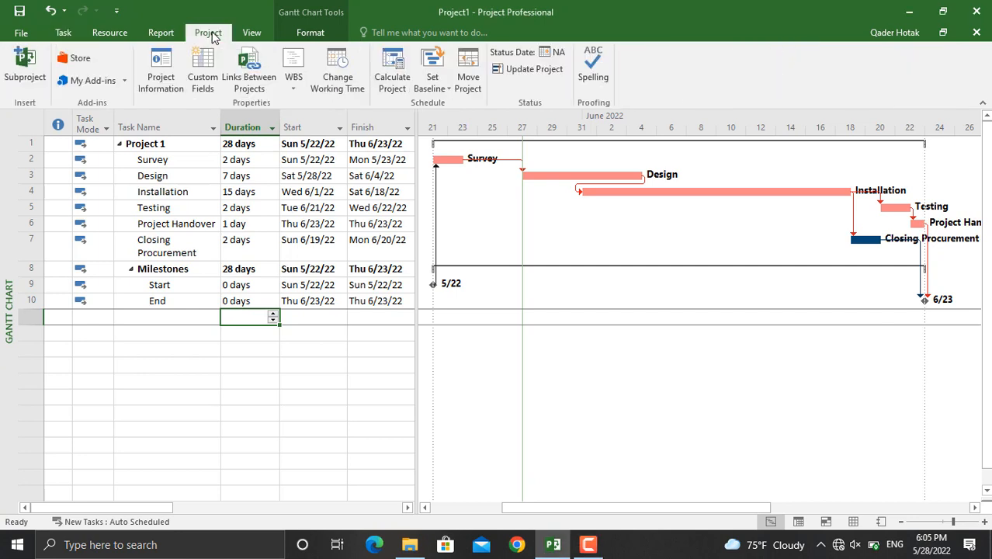
left_click(467, 69)
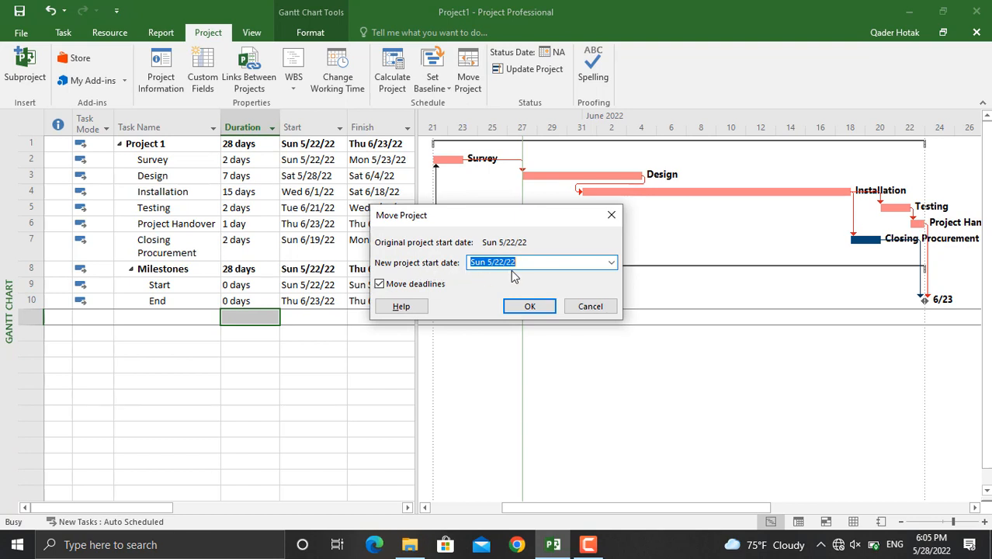
left_click(611, 261)
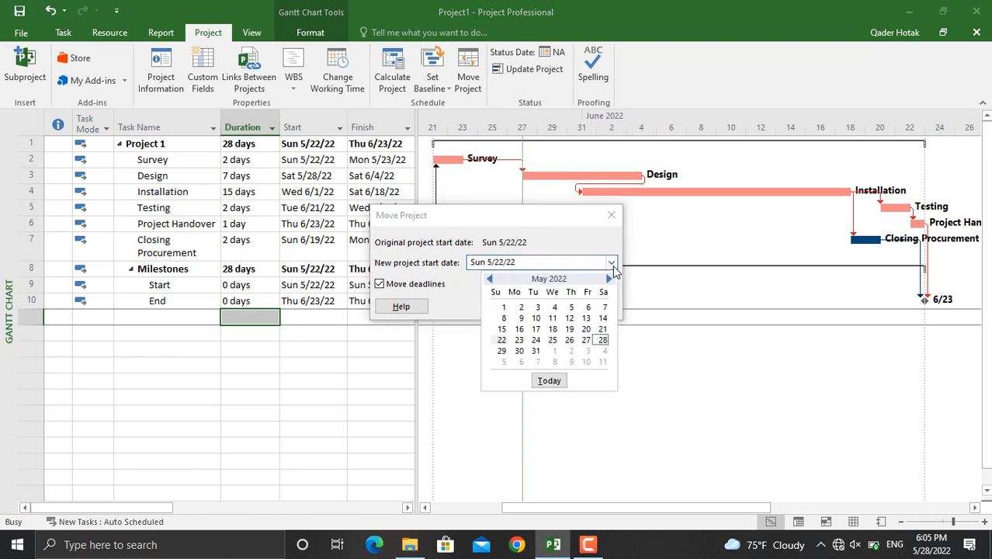
left_click(609, 278)
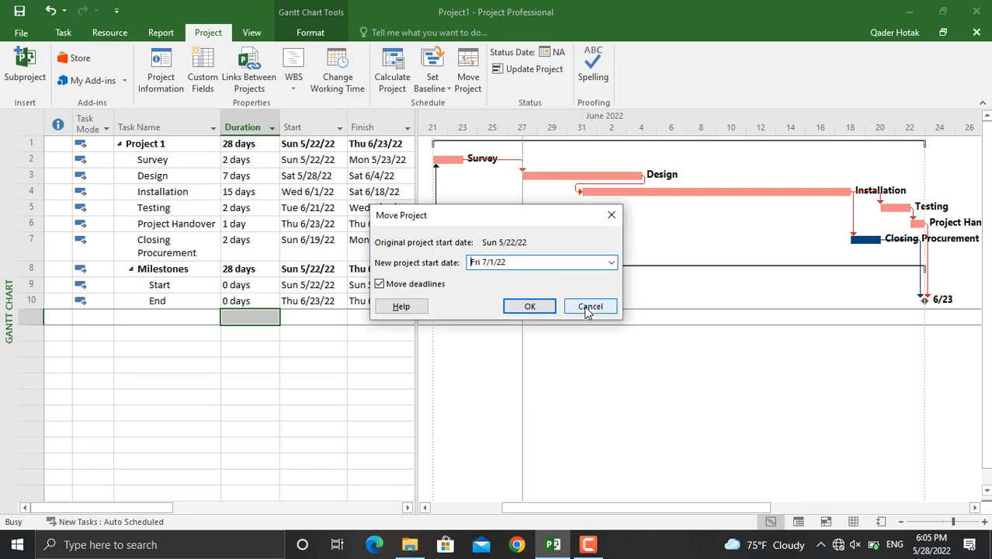
left_click(529, 305)
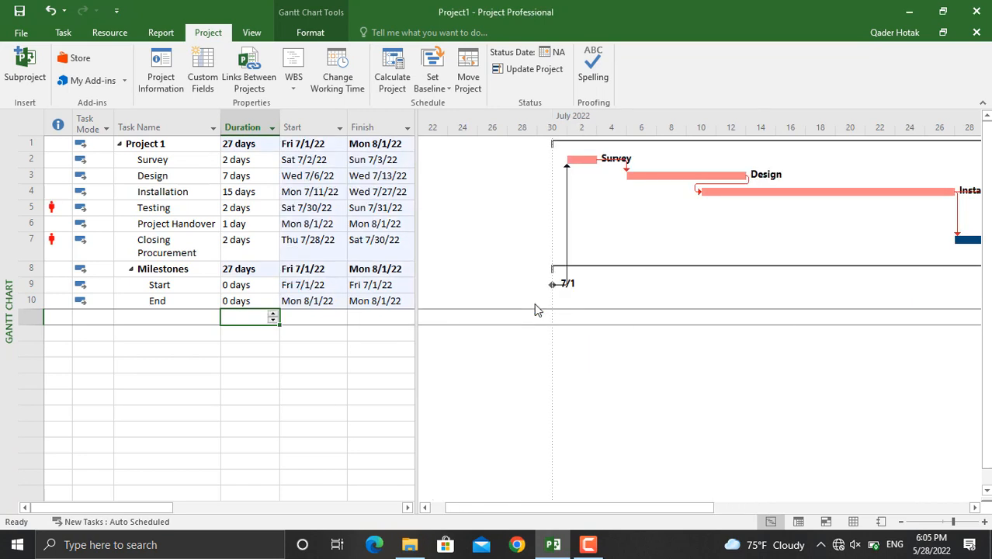
mouse_move(475, 158)
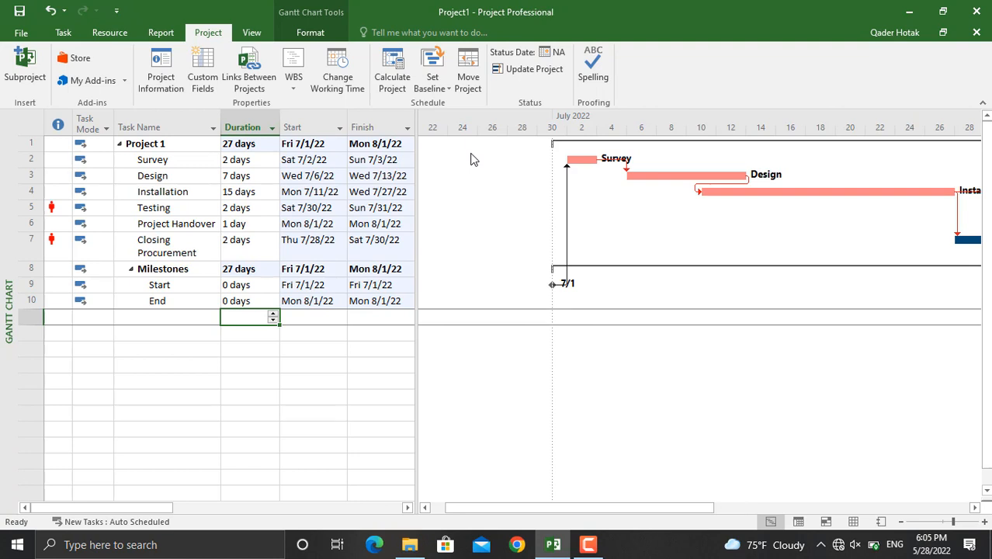
mouse_move(539, 279)
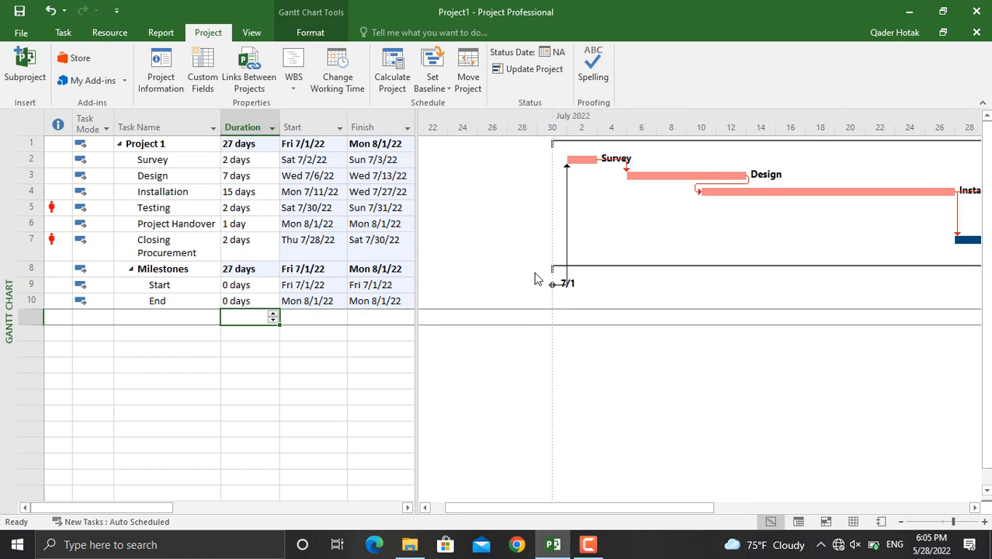
Zoom the Gantt timeline to Entire Project so bars from 7/1 to 8/1 are visible.
left_click(251, 31)
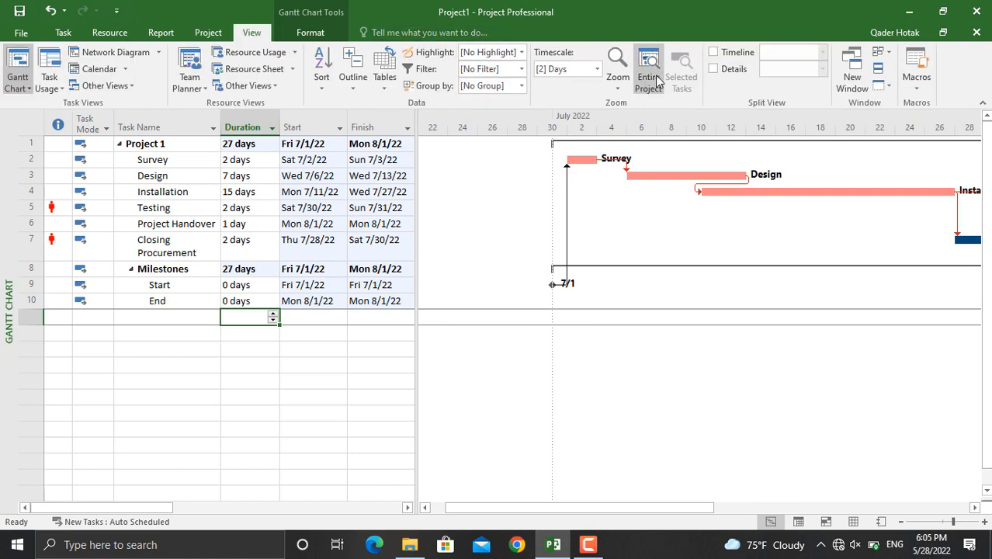
left_click(649, 68)
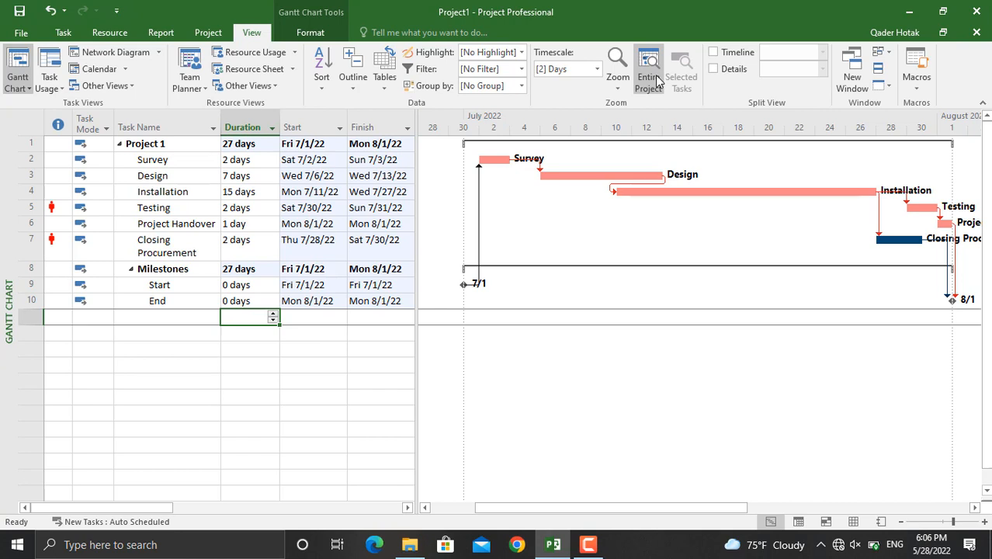
left_click(161, 192)
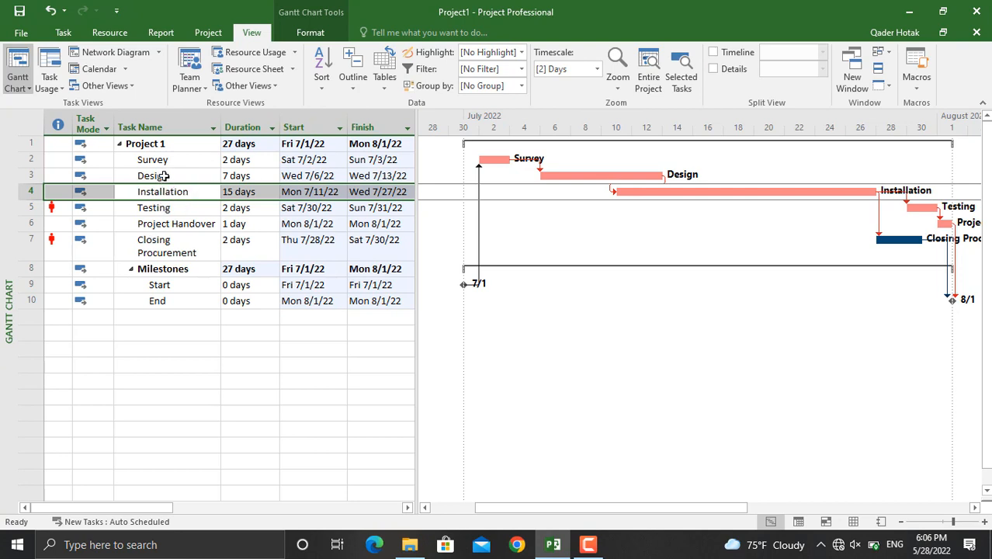
Give the Design task a deadline of 17 July 2022 in its Advanced task details.
left_click(152, 174)
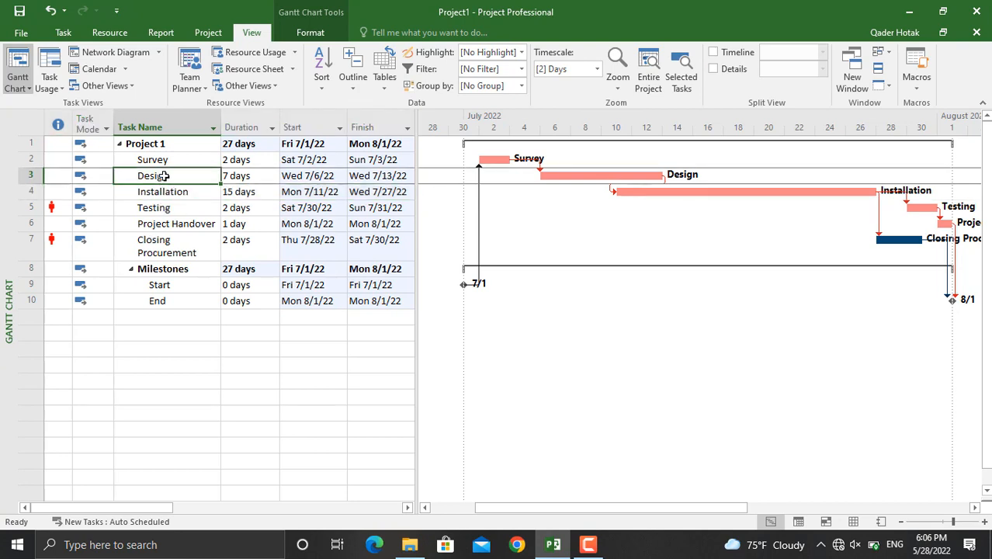
double_click(152, 176)
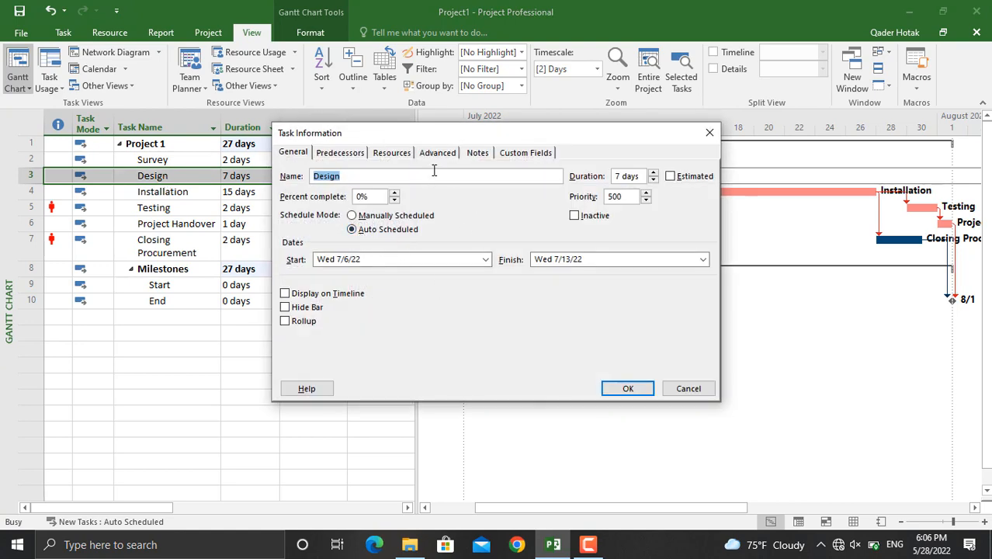
left_click(438, 152)
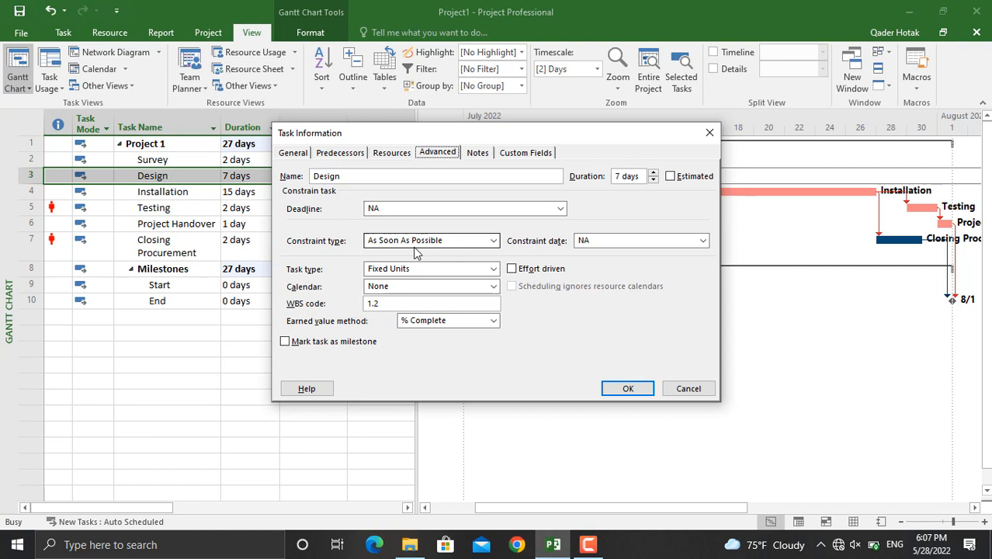
left_click(561, 208)
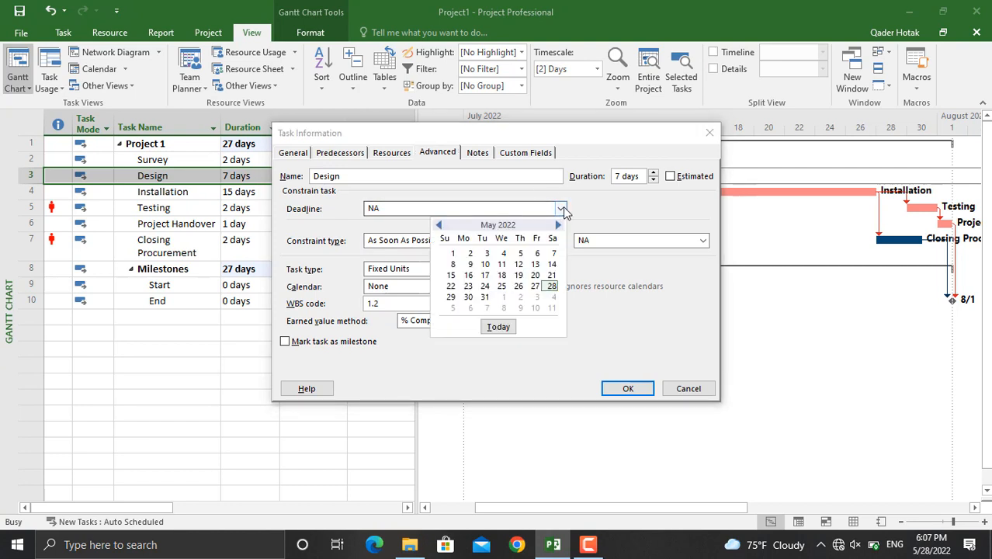
left_click(558, 224)
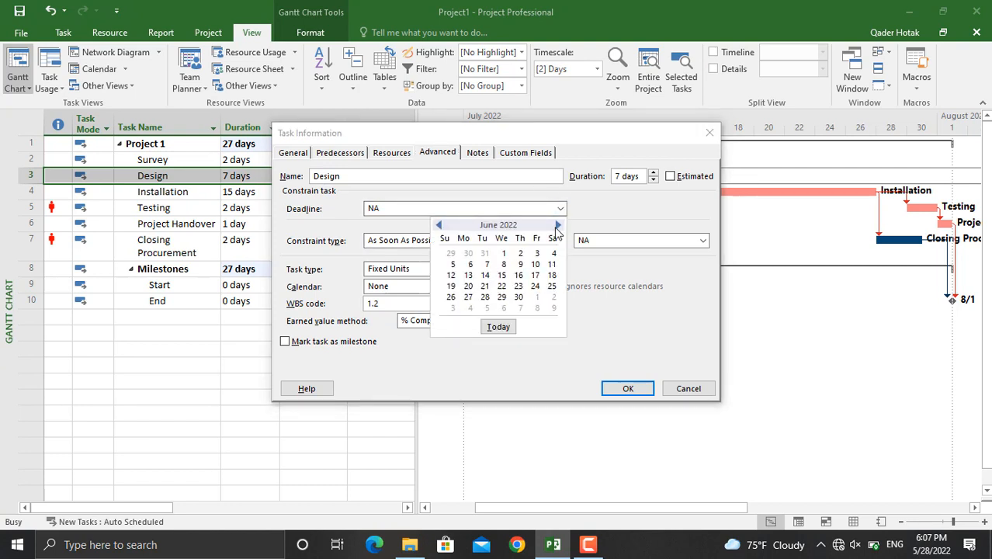
left_click(557, 223)
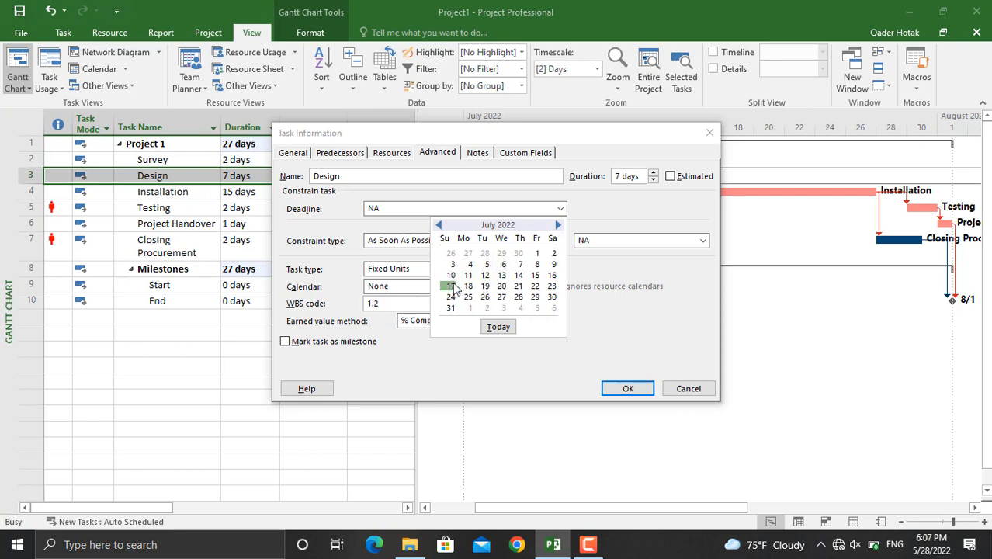
left_click(450, 285)
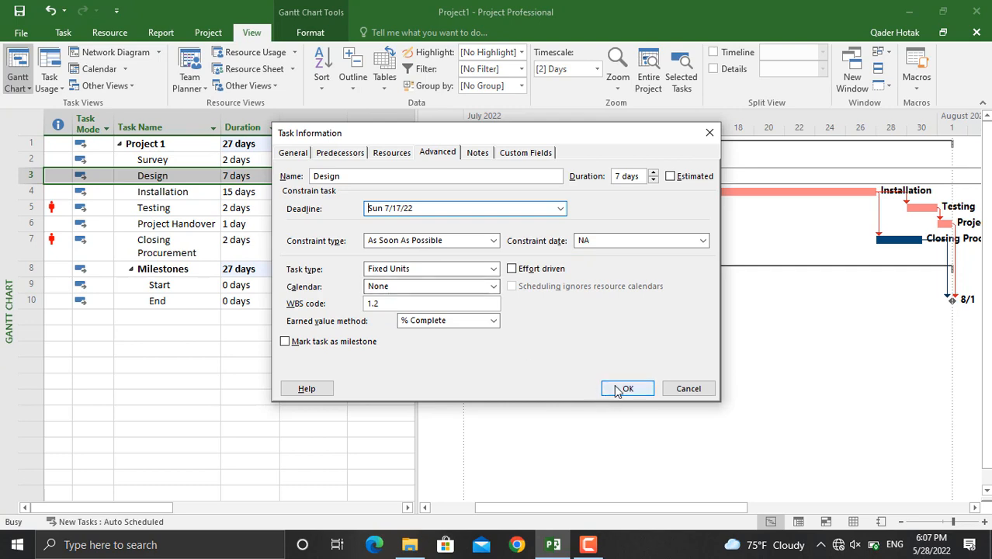
left_click(628, 388)
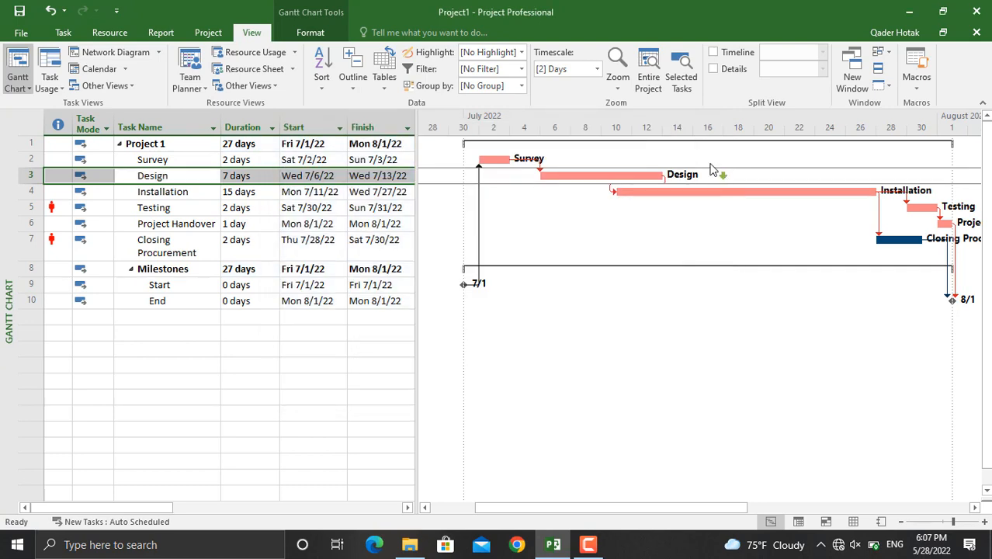
mouse_move(666, 175)
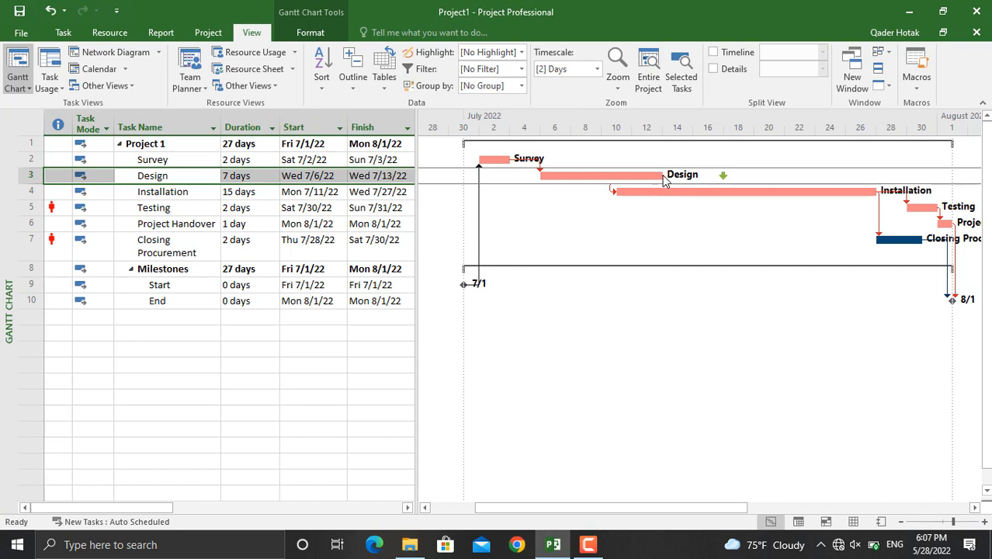
mouse_move(727, 177)
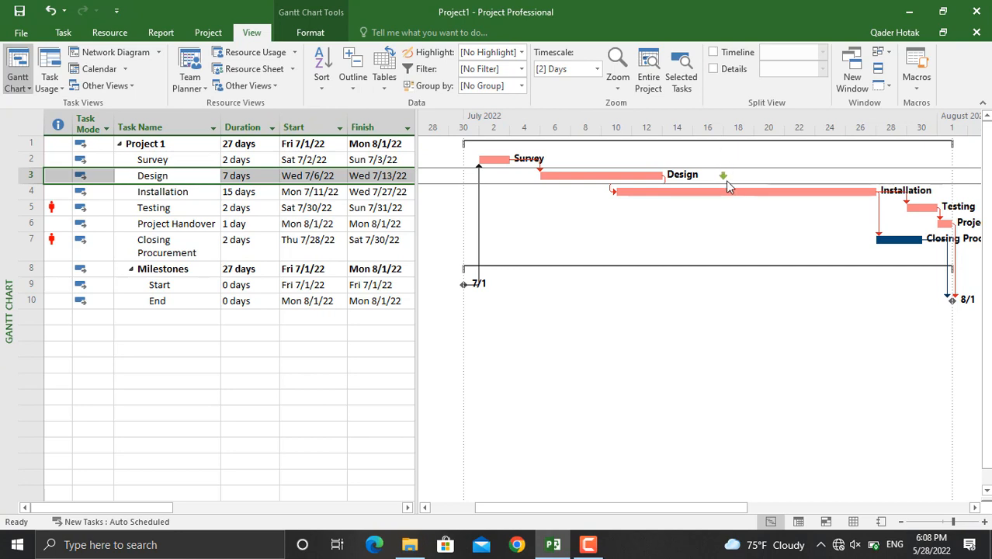
Reopen Design's task information and clear its 7/17/22 deadline date.
left_click(208, 31)
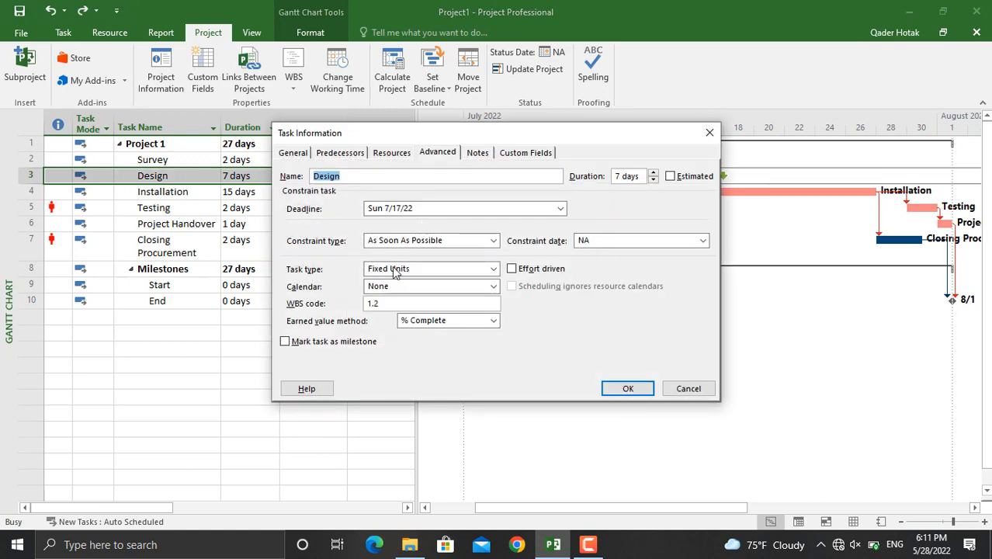
mouse_move(304, 251)
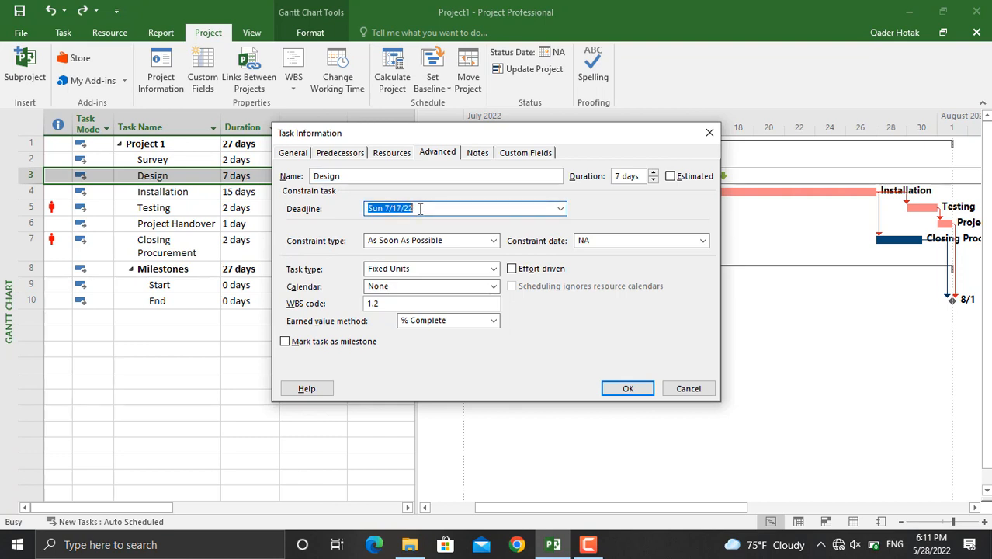
key("Delete")
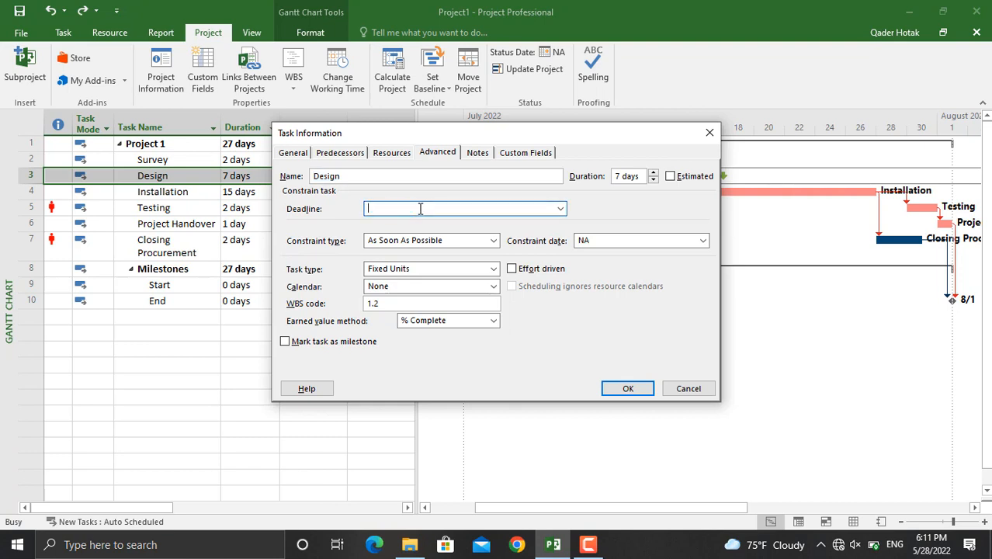
left_click(493, 239)
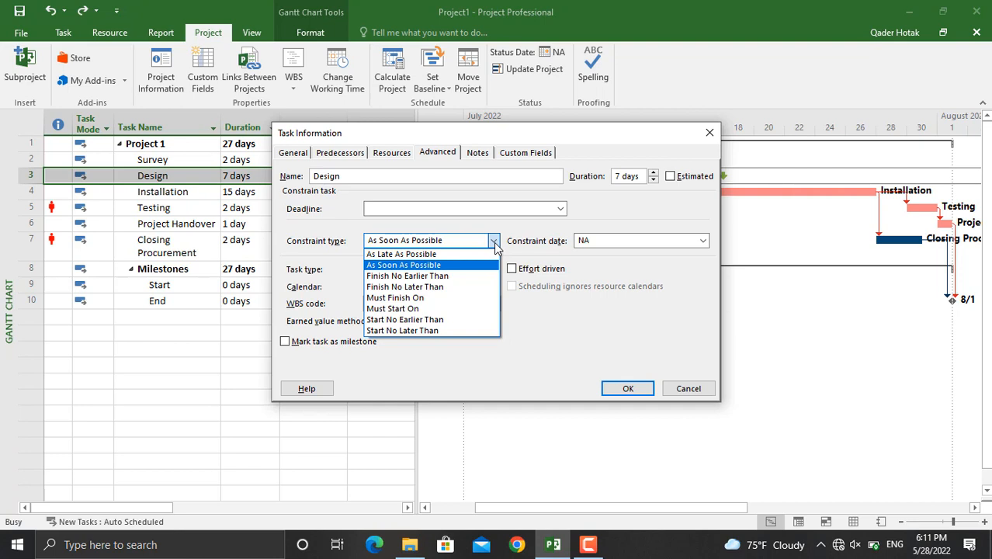
mouse_move(438, 302)
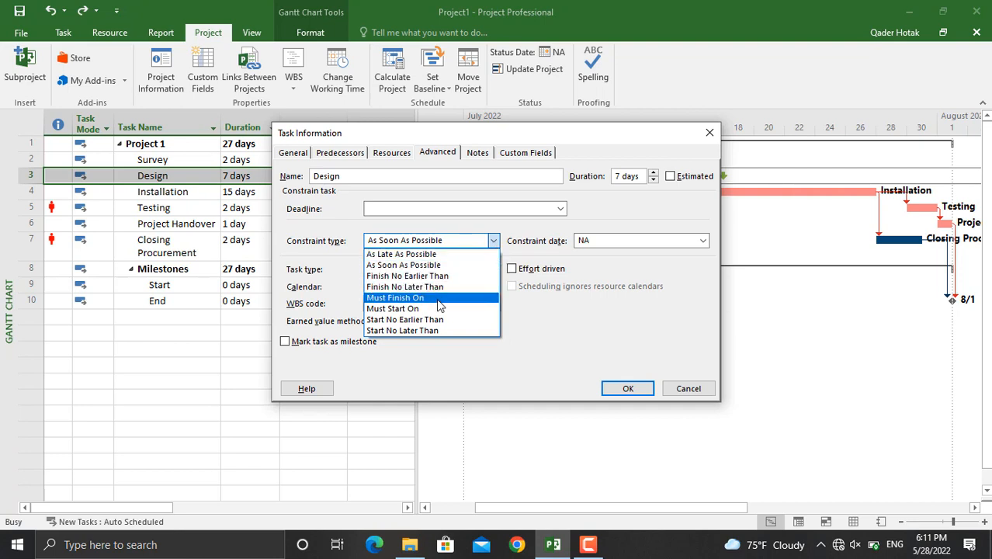
Set Design's constraint to Must Finish On dated 19 July 2022 and apply it.
left_click(394, 298)
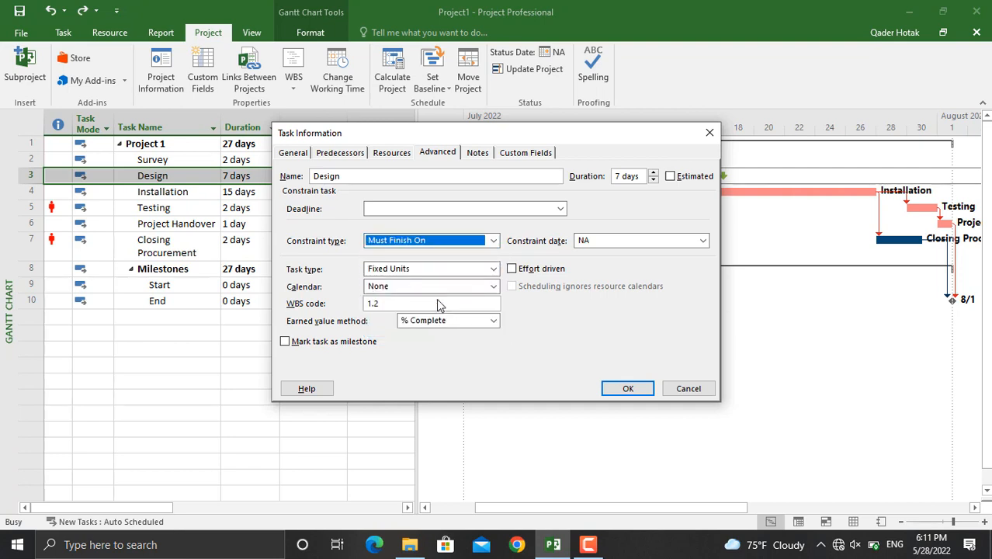
left_click(702, 239)
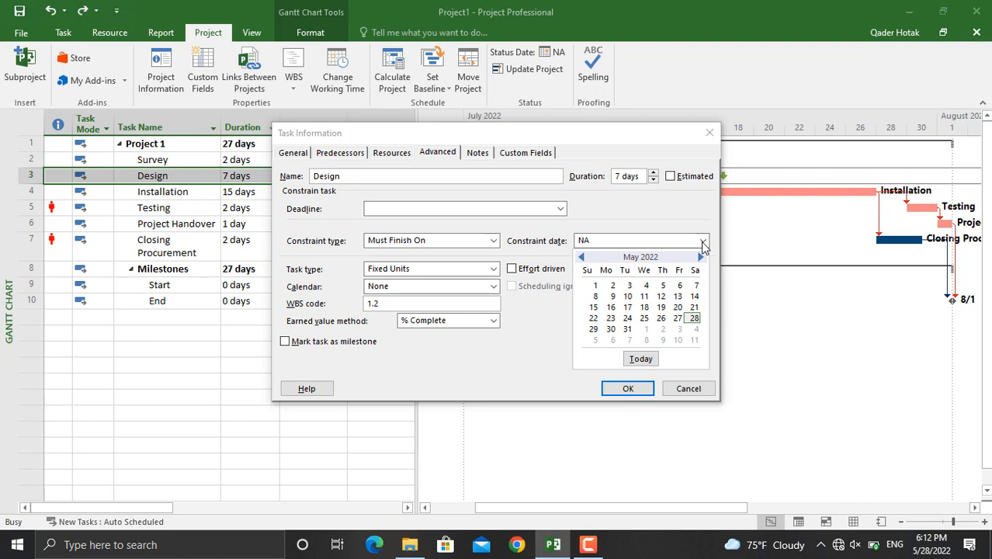
mouse_move(478, 138)
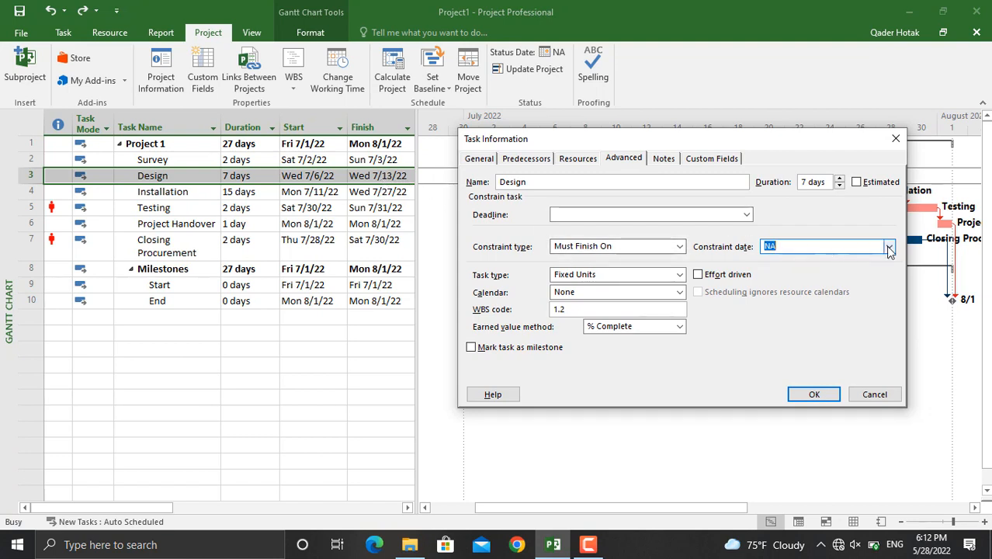
left_click(889, 246)
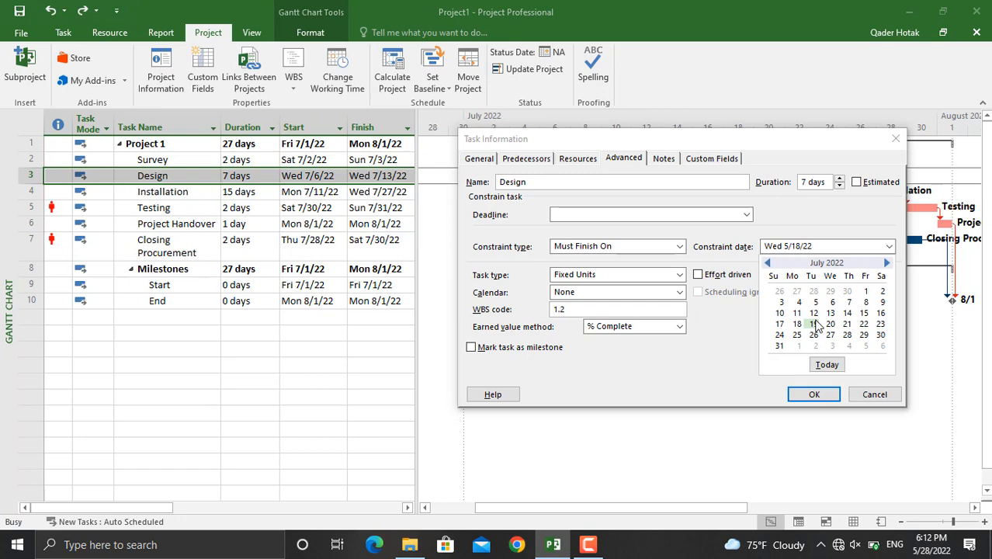
left_click(795, 325)
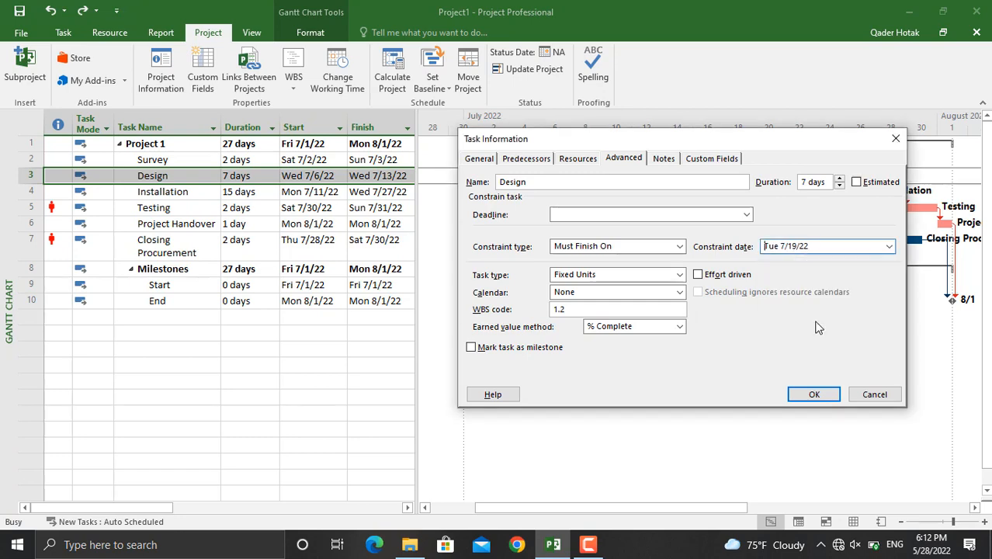
left_click(814, 394)
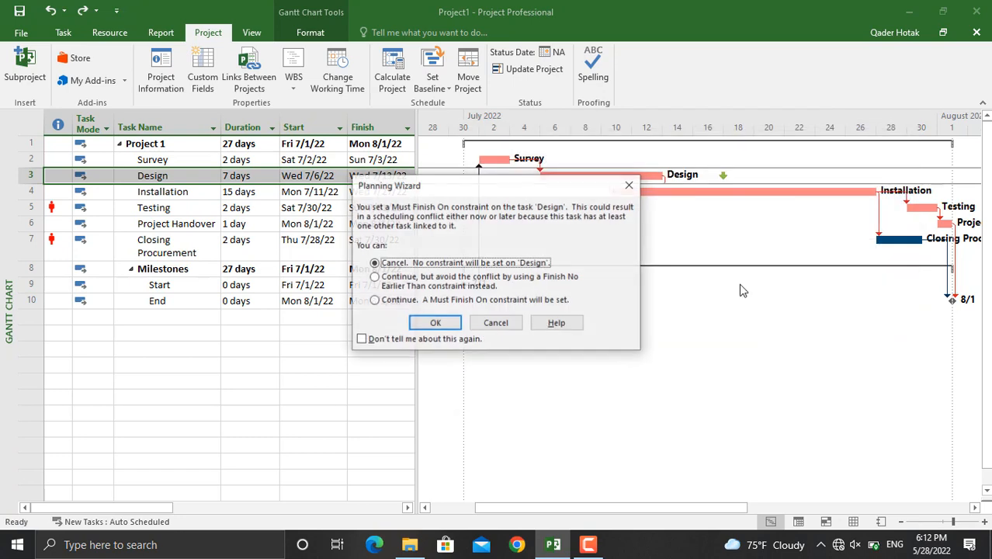
In the Planning Wizard, continue so the Must Finish On constraint is kept.
left_click(375, 300)
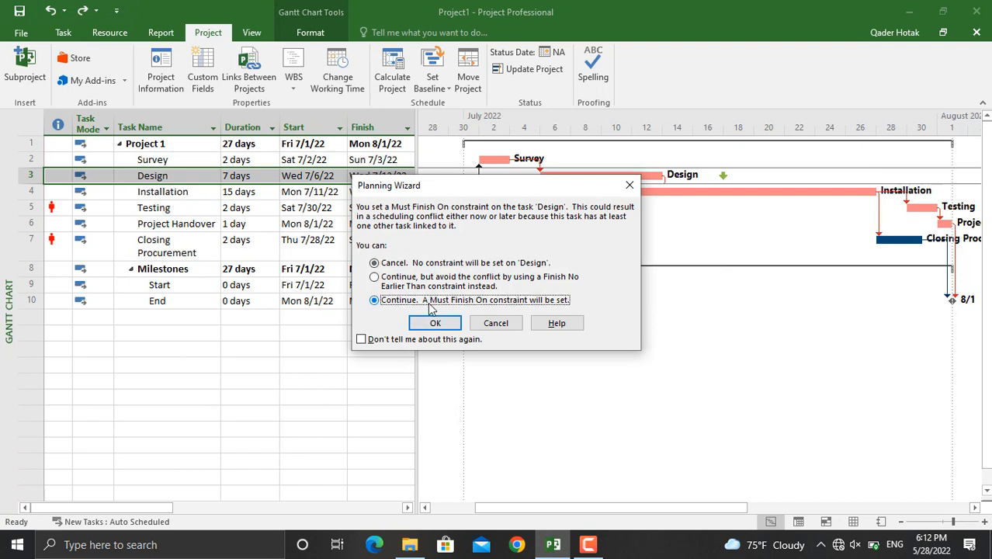
left_click(434, 323)
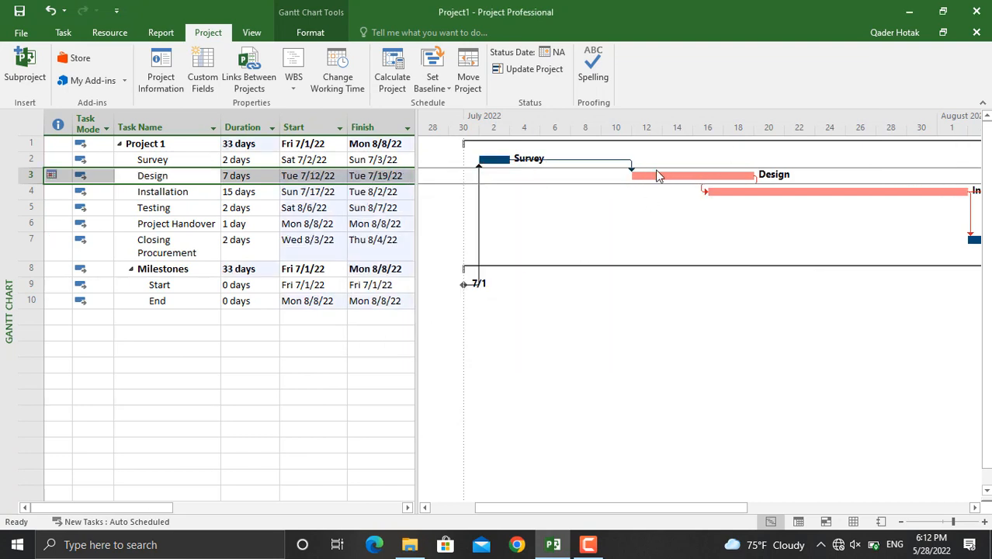
mouse_move(764, 186)
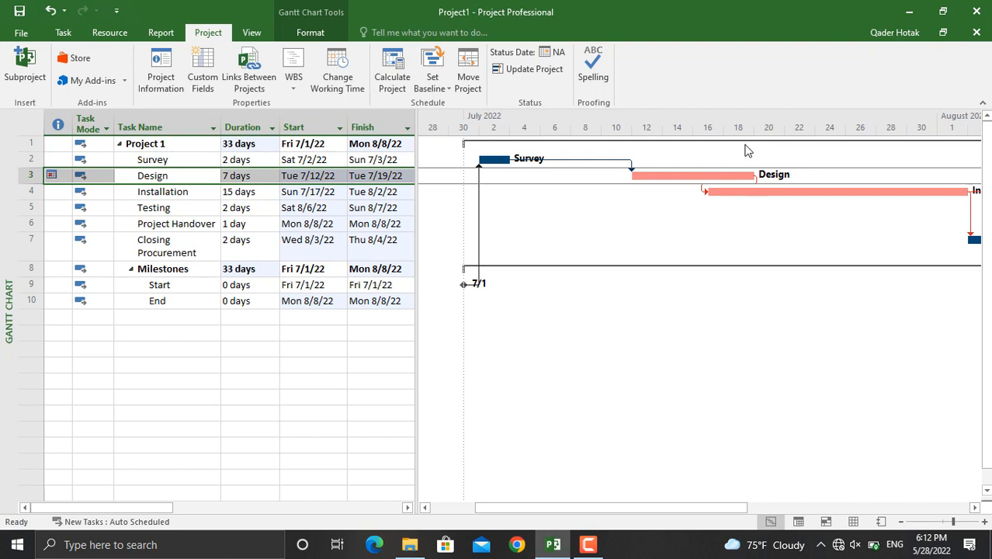
mouse_move(644, 202)
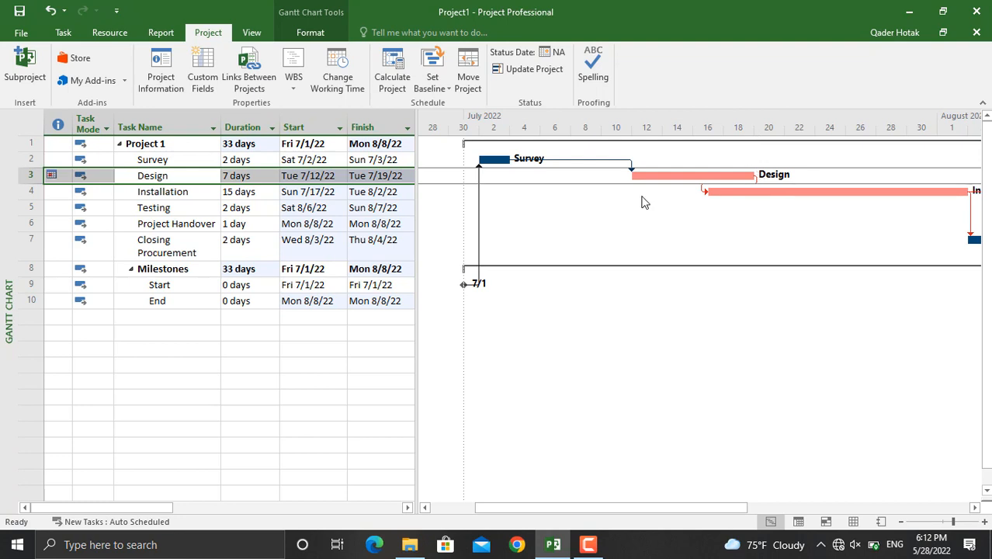
Deselect Design and zoom to Entire Project to show bars through 8/8/22.
left_click(59, 245)
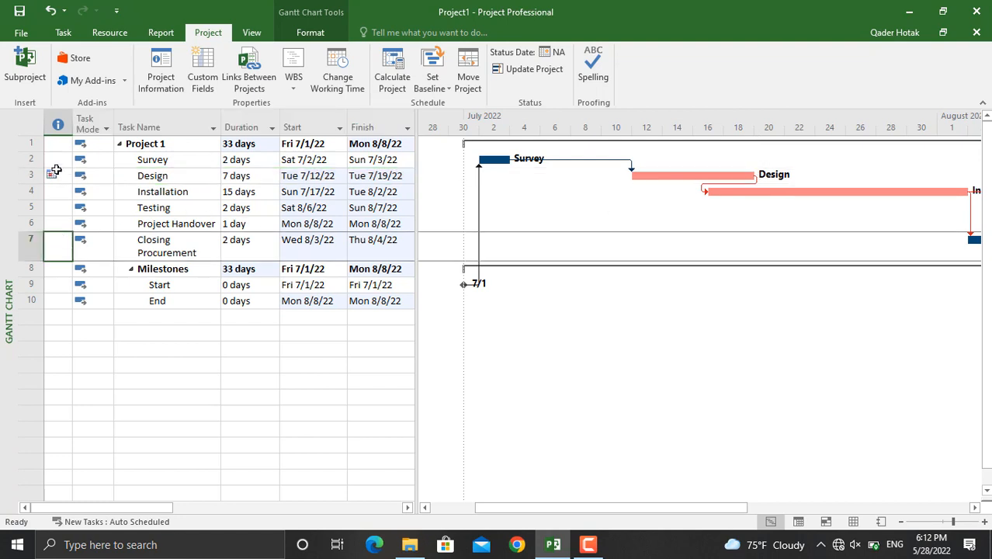
mouse_move(54, 170)
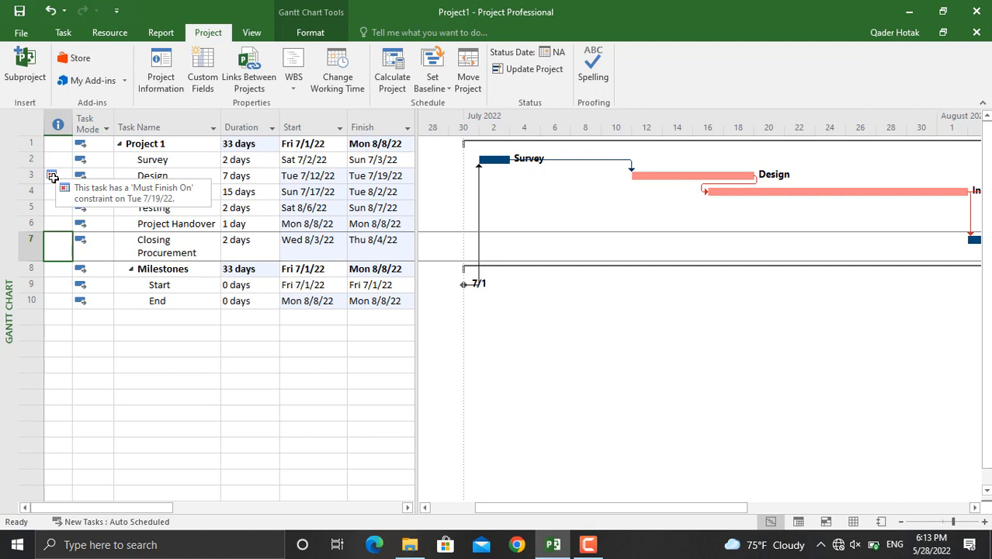
left_click(252, 31)
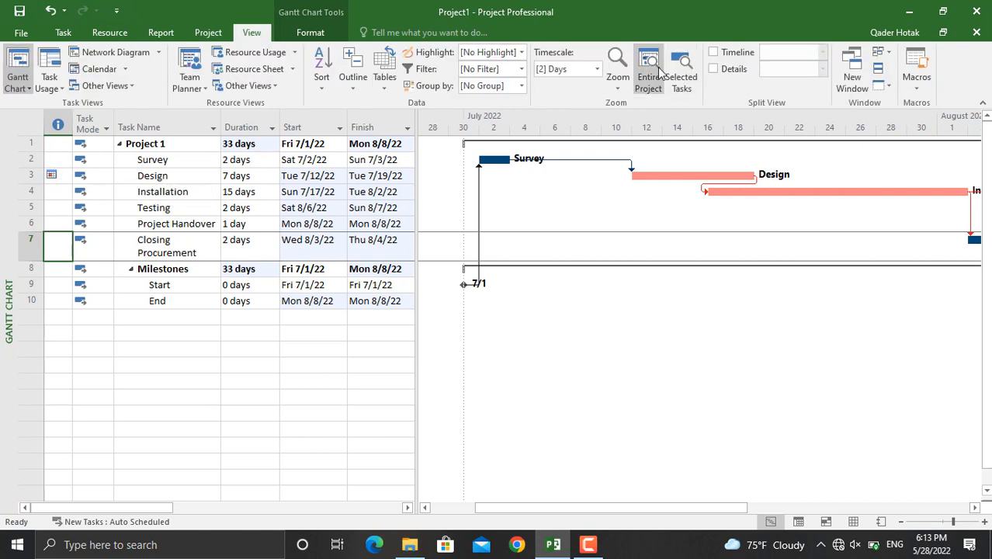
left_click(649, 68)
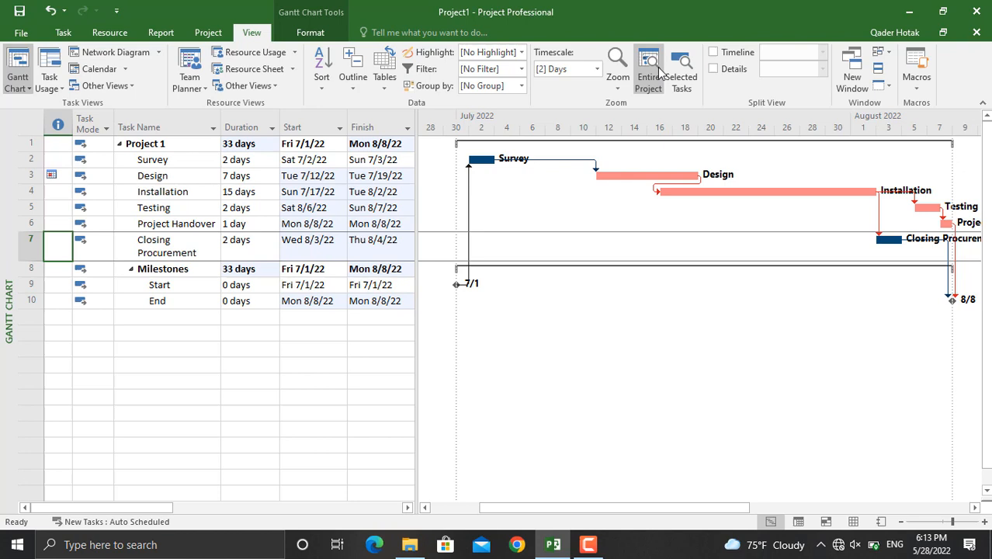